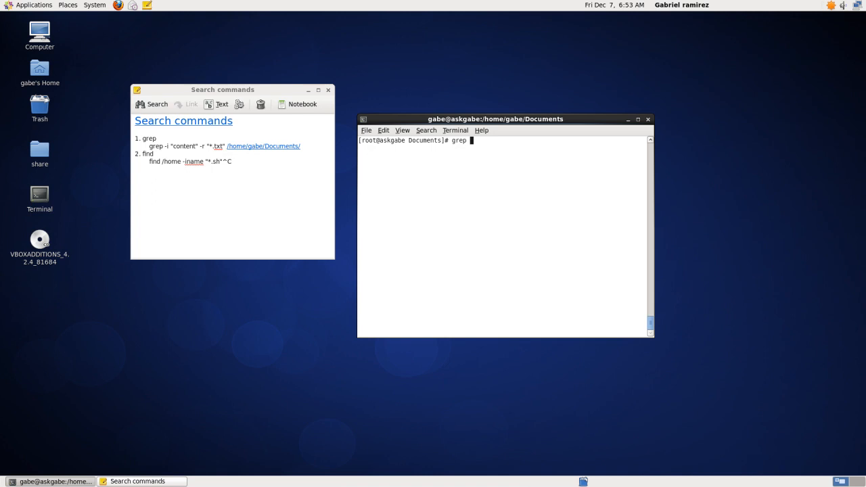
- Enter grep -i "content" -r "*.txt" /home/gabe/Documents/ at the prompt without running it
type("-i")
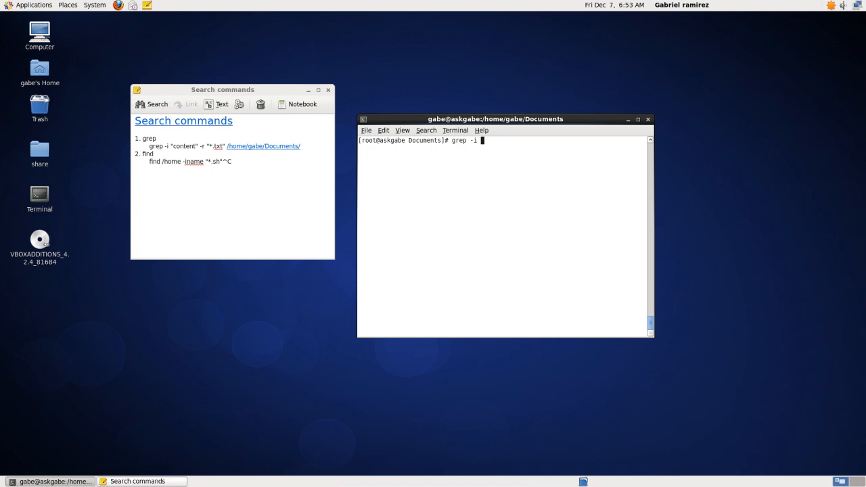
type("\"")
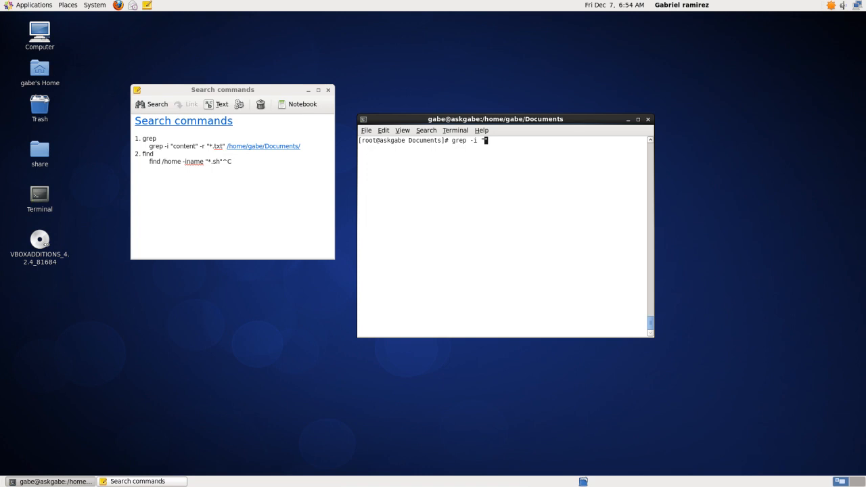
type("con")
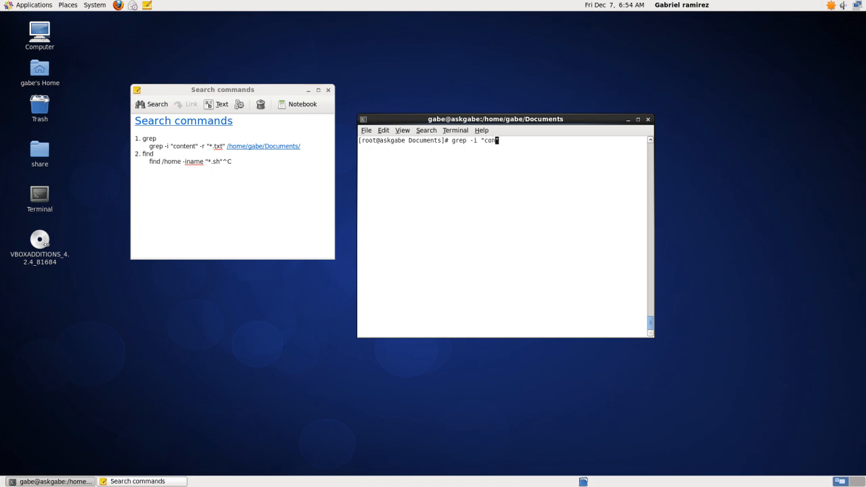
type("tent\"")
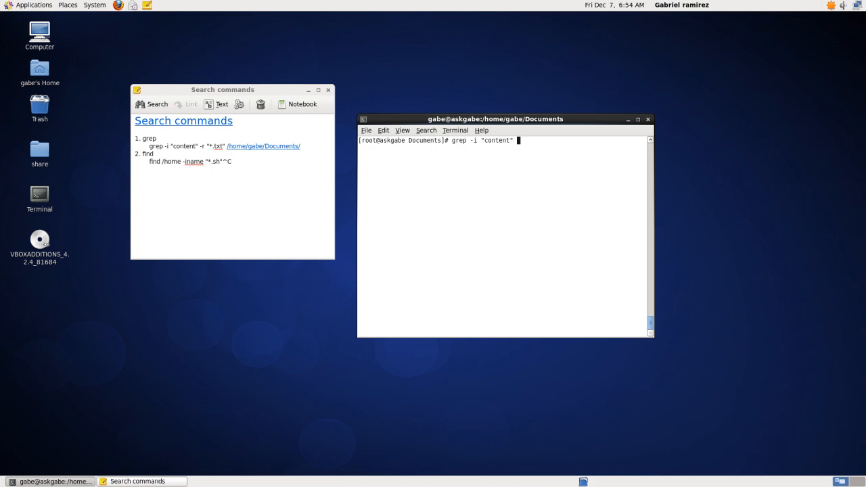
type("-r")
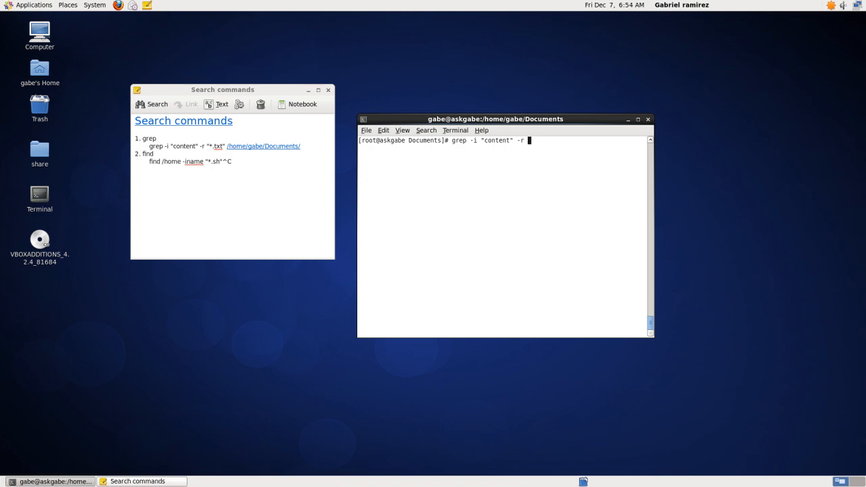
type("\"")
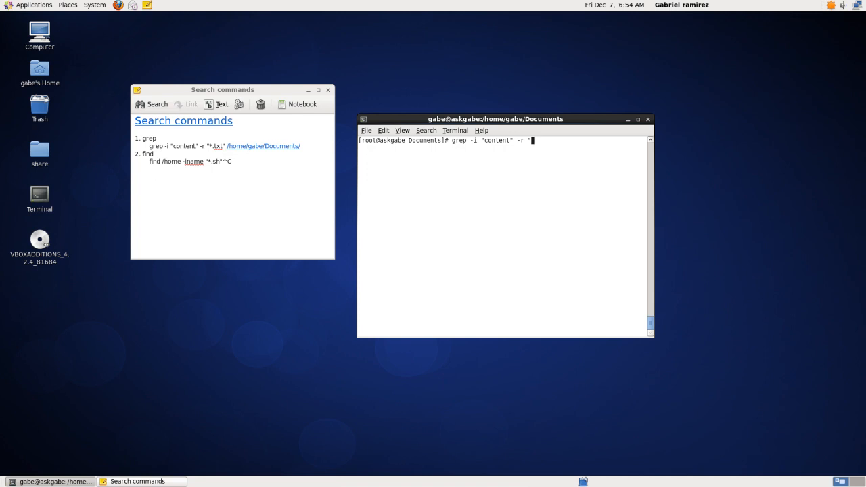
type(".")
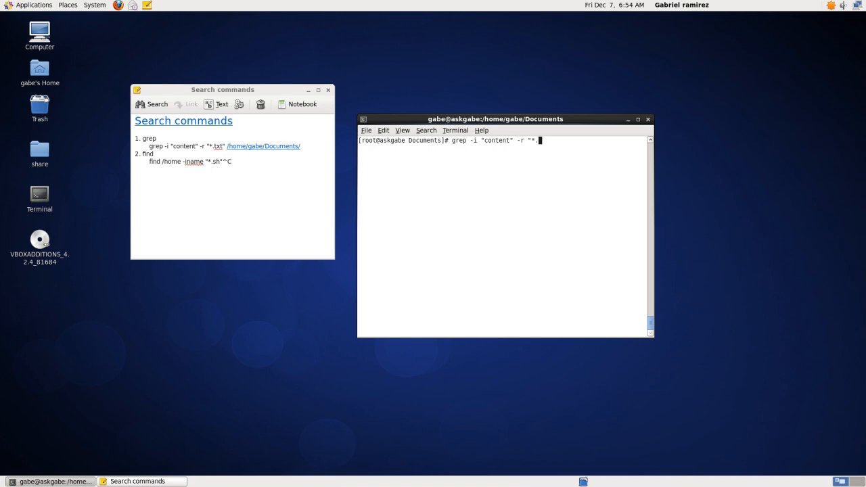
type("txt\"")
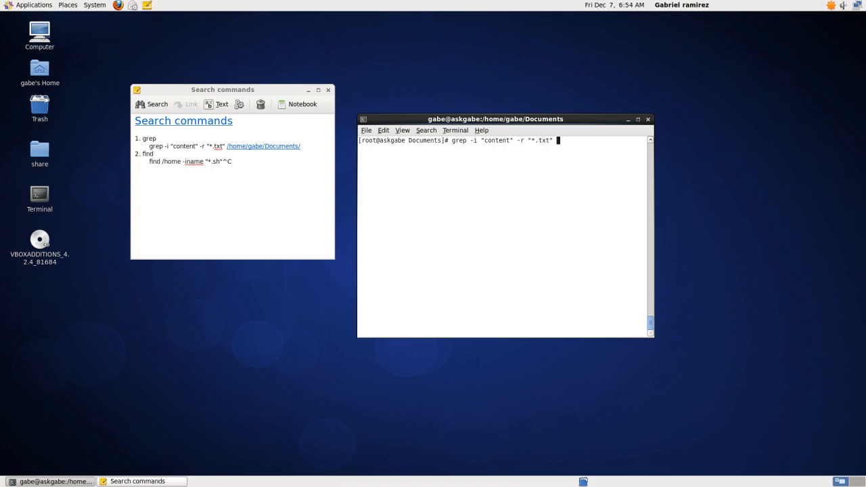
type("/home/")
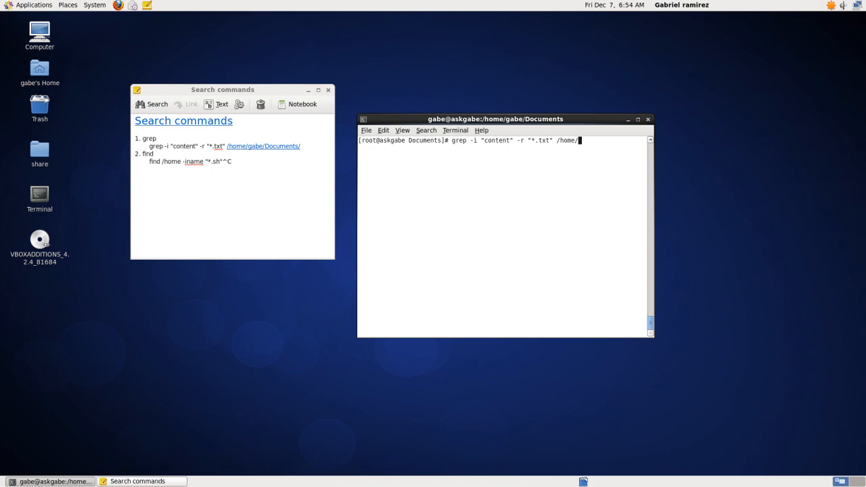
type("gabe/Documents/")
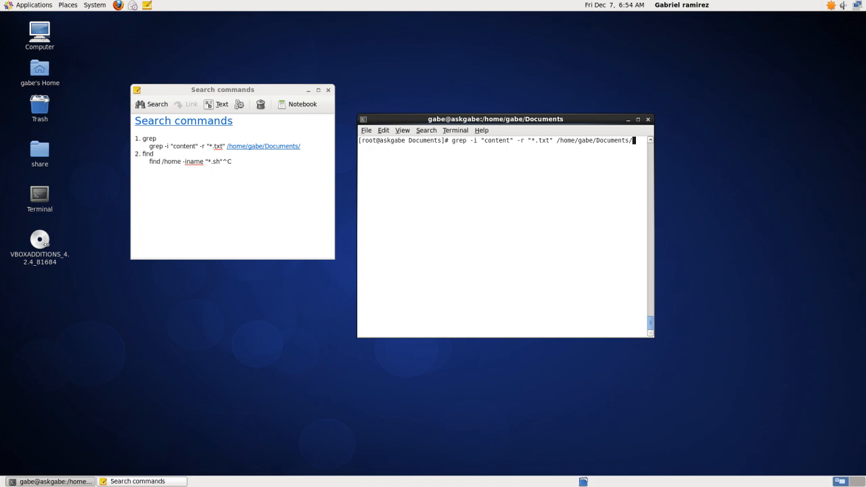
mouse_move(511, 215)
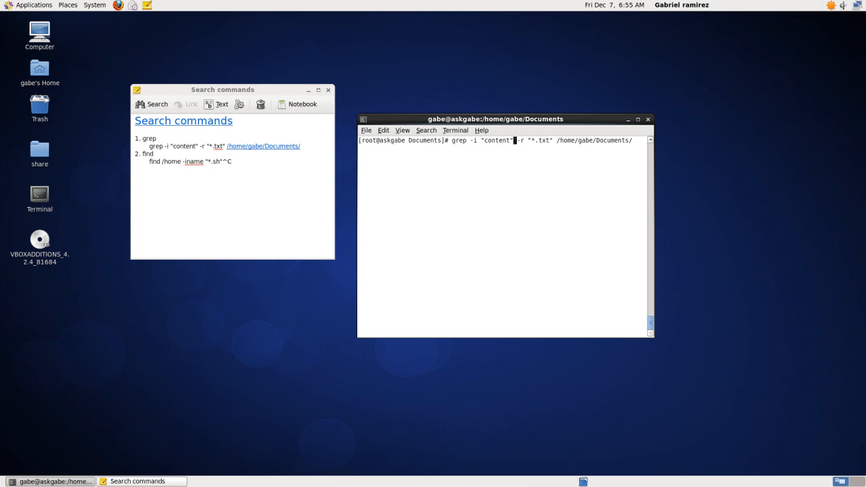
- Run the grep, listing matches in file1.txt and file2.txt plus a *.txt error
key("BackSpace")
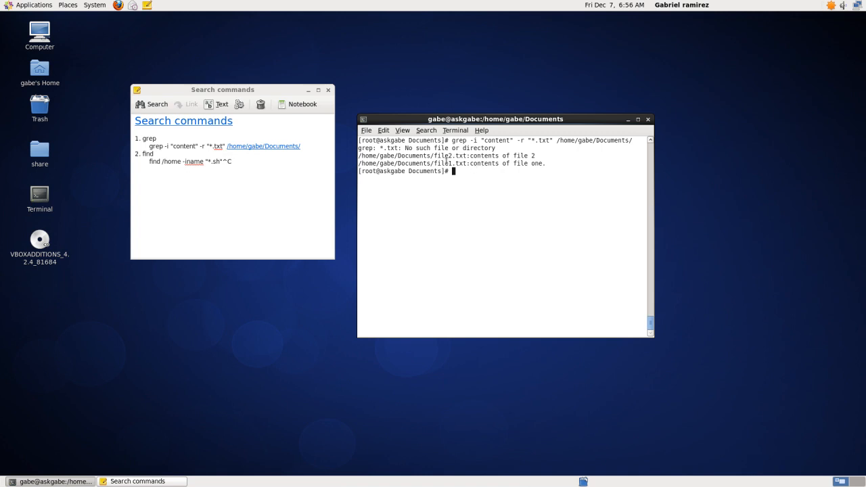
mouse_move(484, 174)
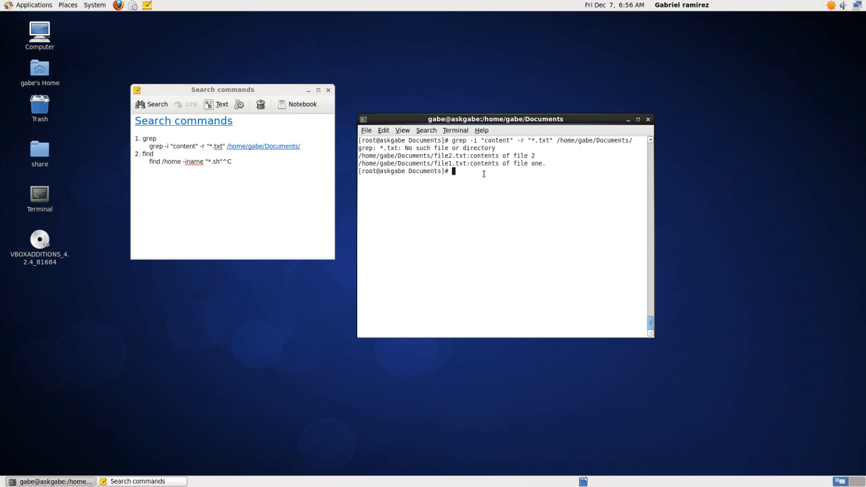
- Run find /home/gabe/ -name "file1.txt", returning /home/gabe/Documents/file1.txt
type("find")
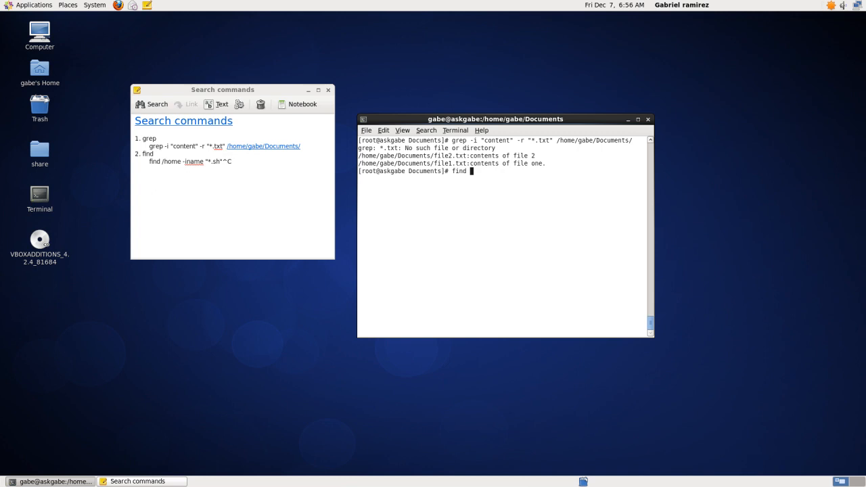
type("/")
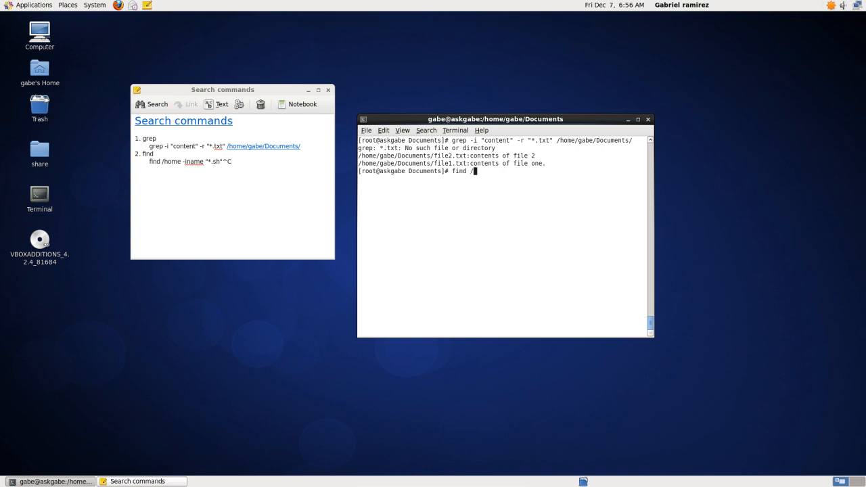
type("home/")
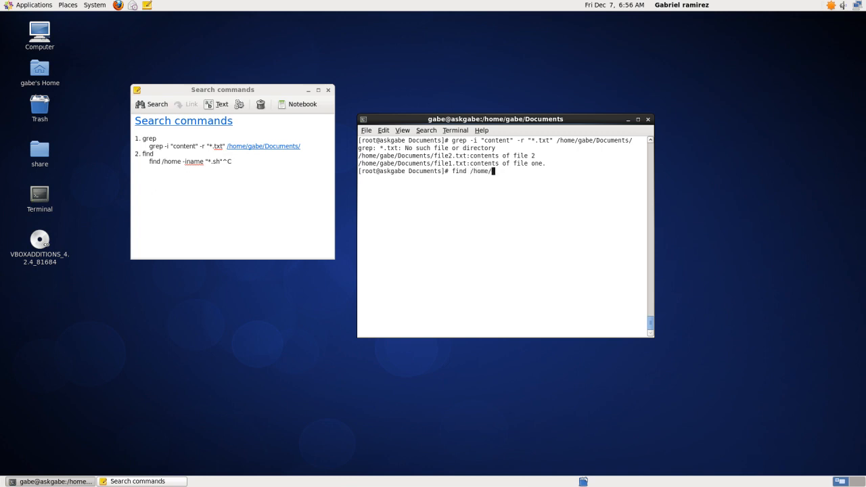
type("gabe/")
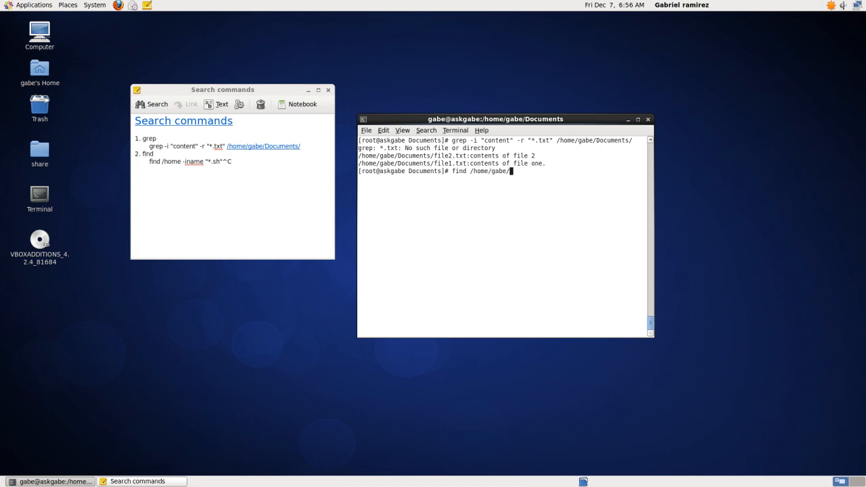
key("BackSpace")
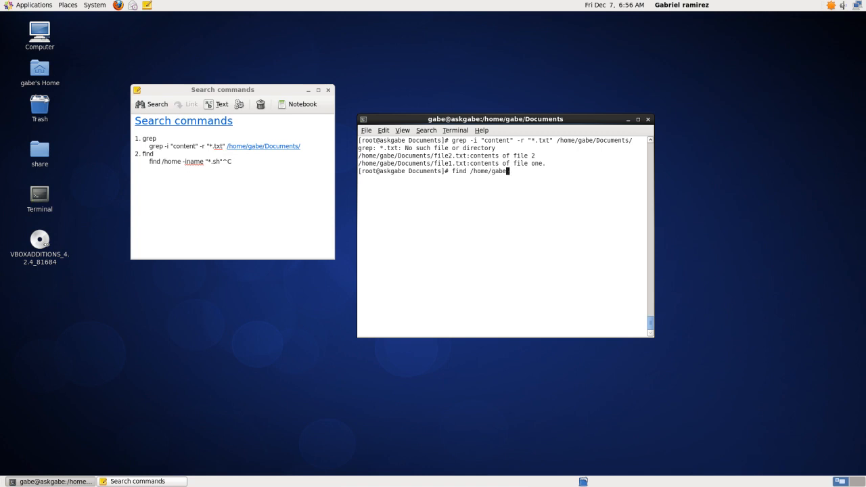
type("/ -name")
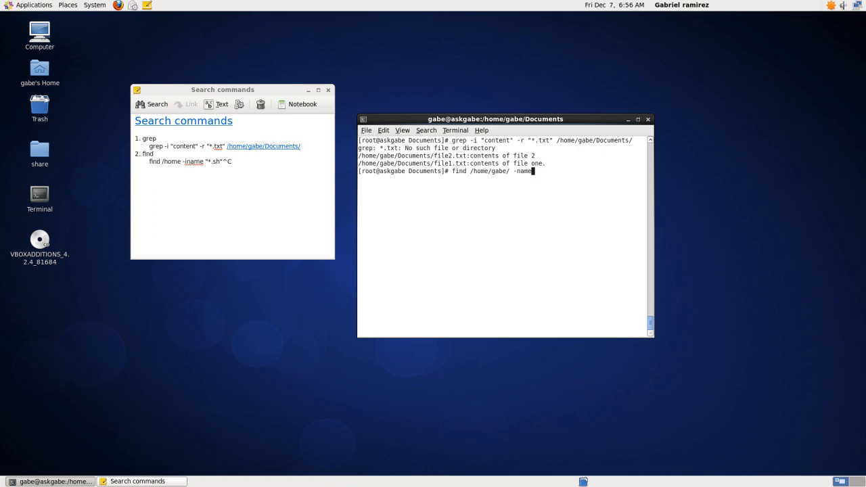
type("\"\"")
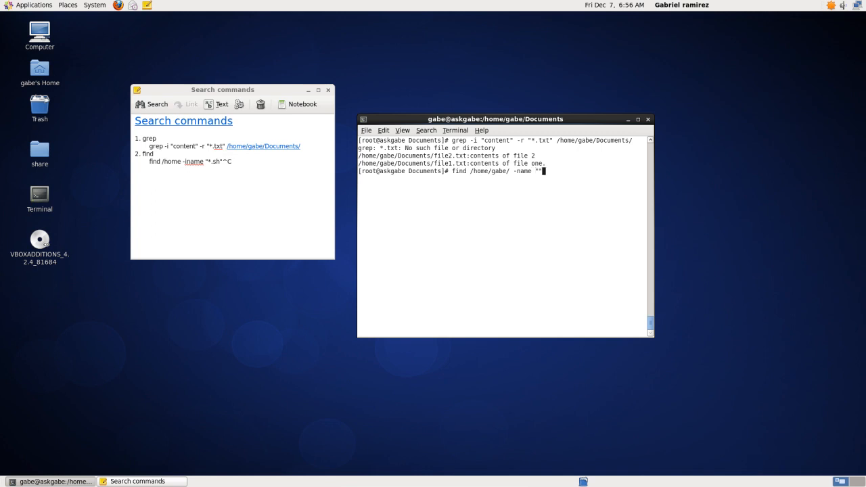
type("file1.")
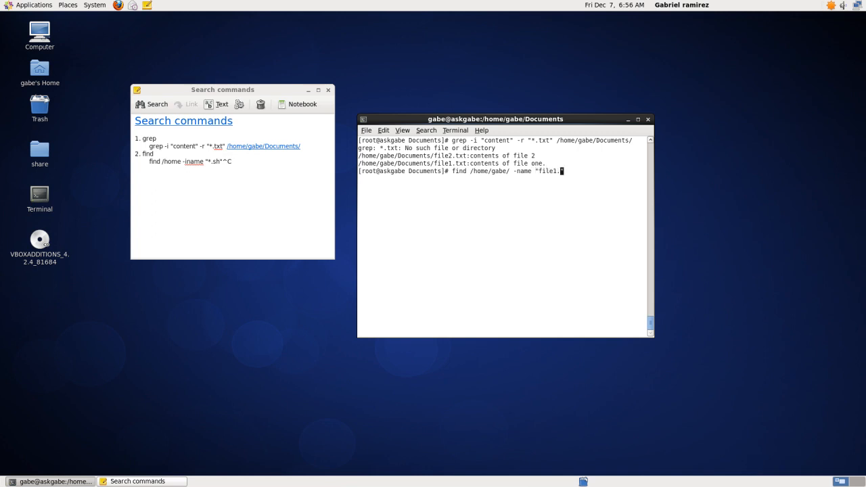
type("txt")
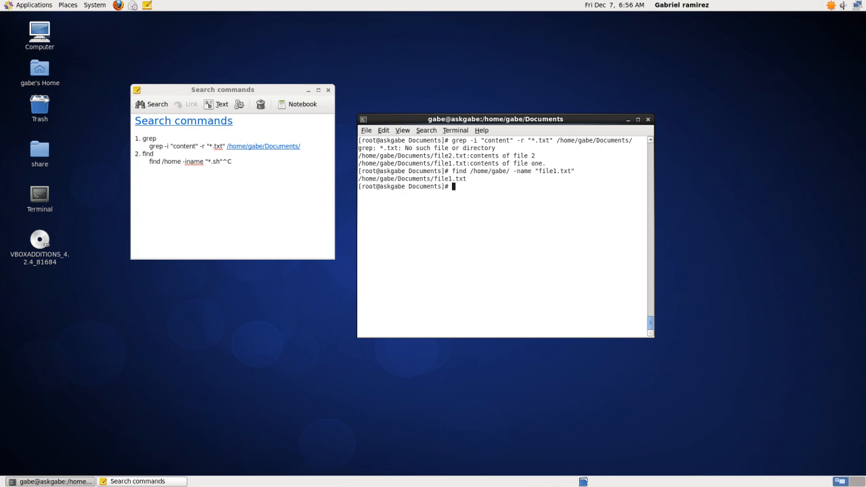
- Find File1.txt with -name (no results), then with -iname (finds Documents/file1.txt)
type("find /home/gabe/ -name \"file1.txt\"")
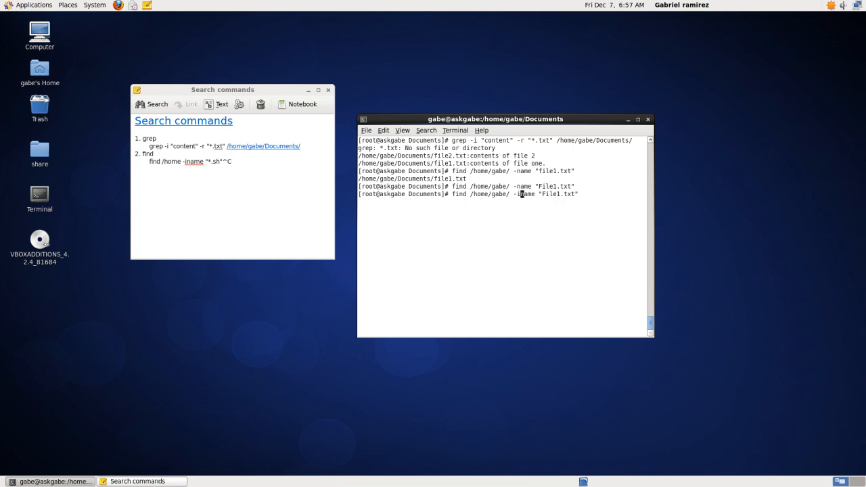
key("Return")
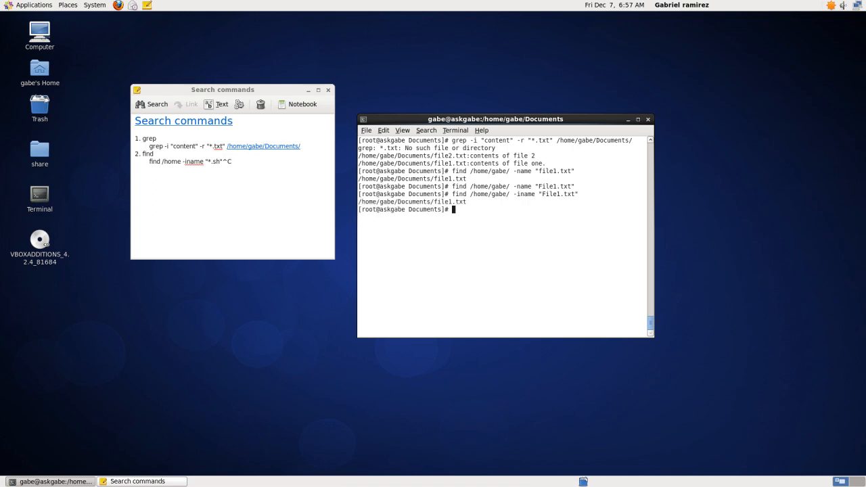
- Edit the recalled find command's pattern to "*.txt" and clear the screen
type("find /home/gabe/ -iname \"File1.txt\"")
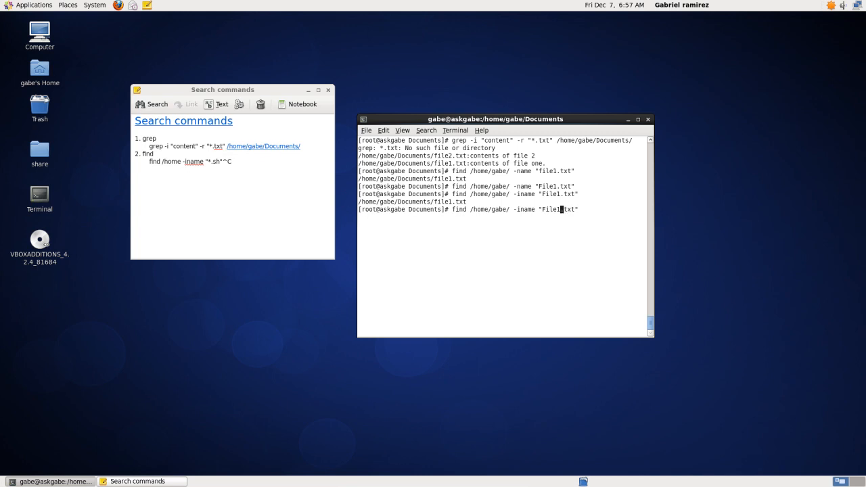
key("BackSpace")
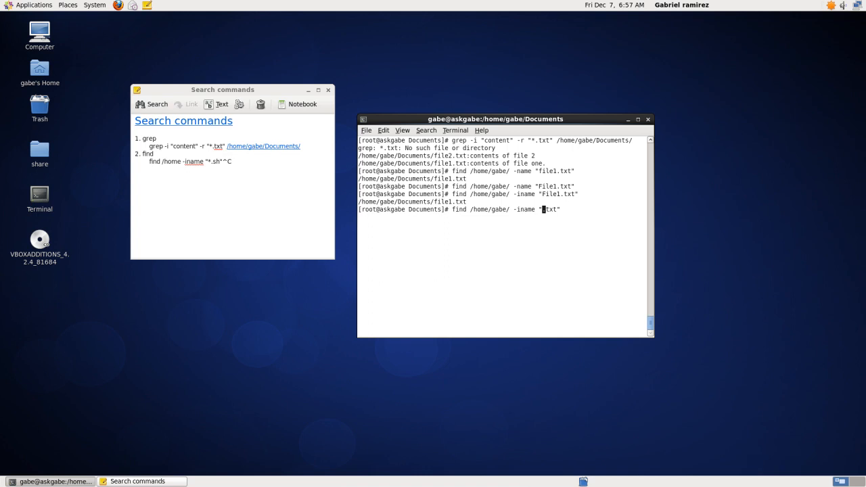
mouse_move(469, 215)
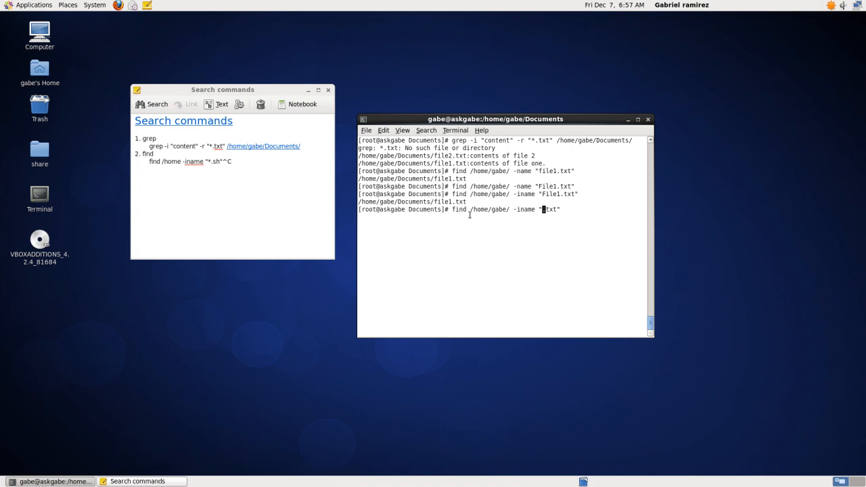
double_click(489, 209)
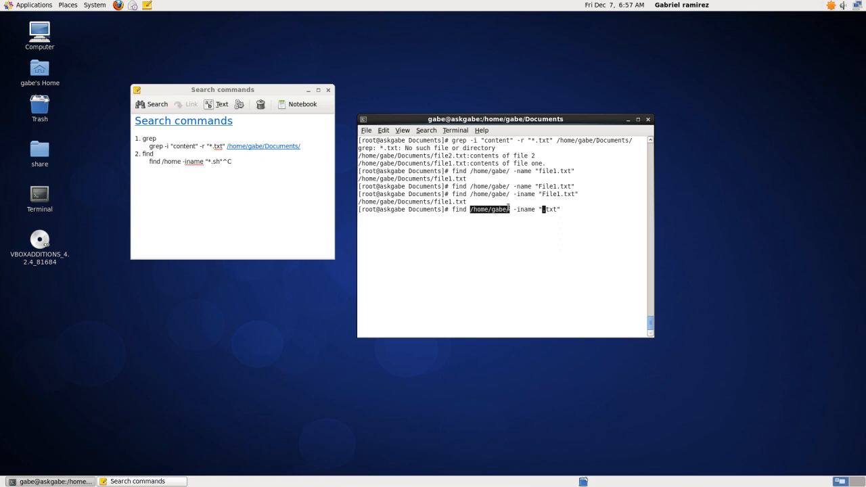
left_click(514, 209)
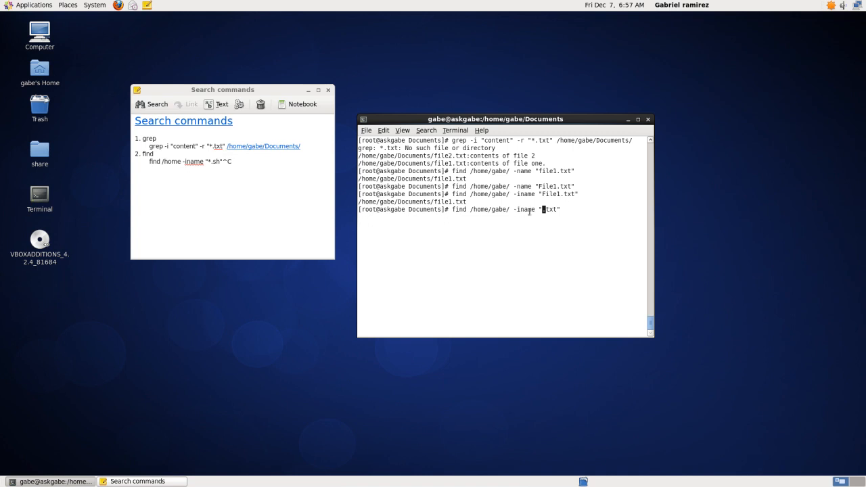
double_click(525, 209)
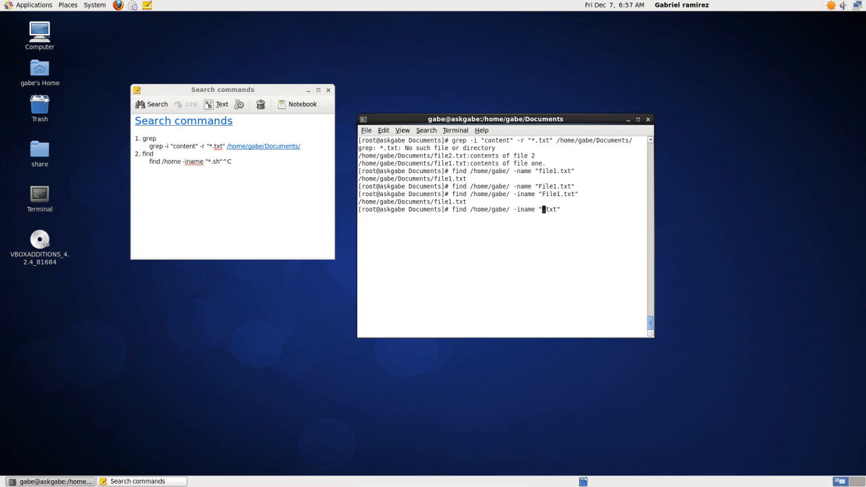
type("\"")
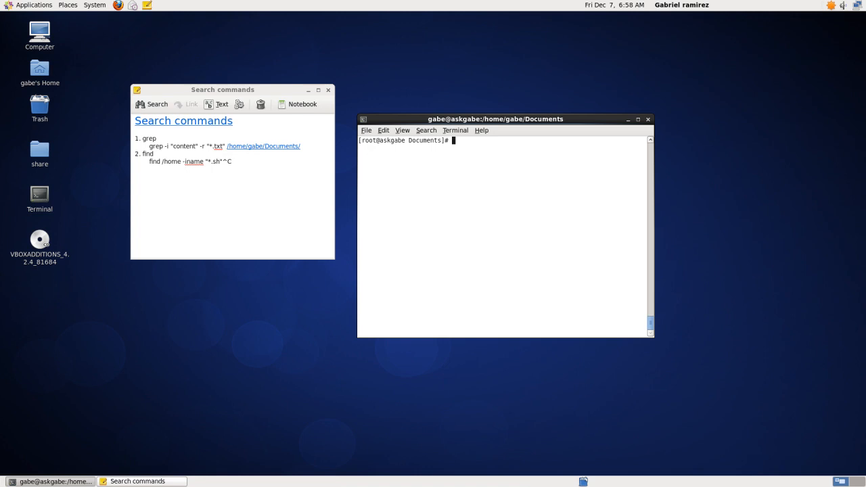
- View the grep and find man pages, quitting each with q
type("man gre")
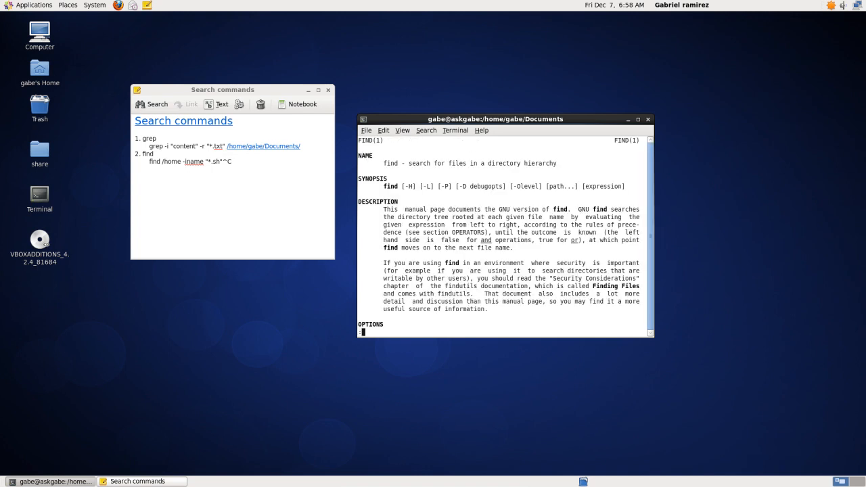
key("q")
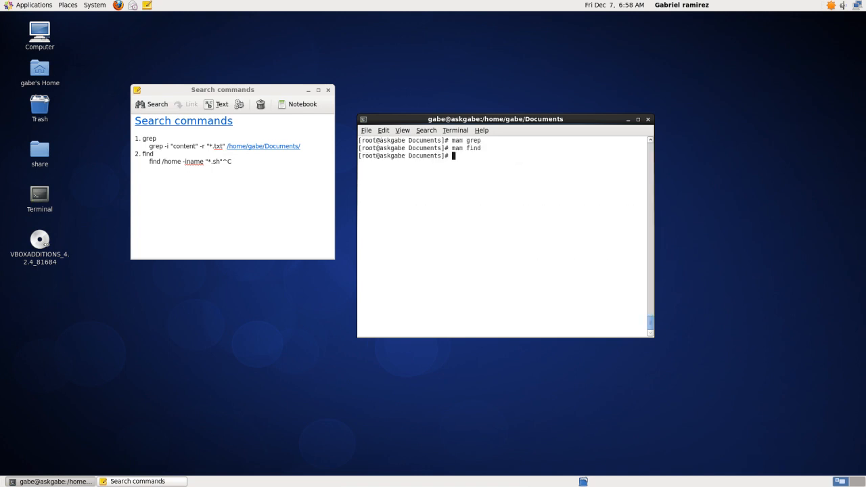